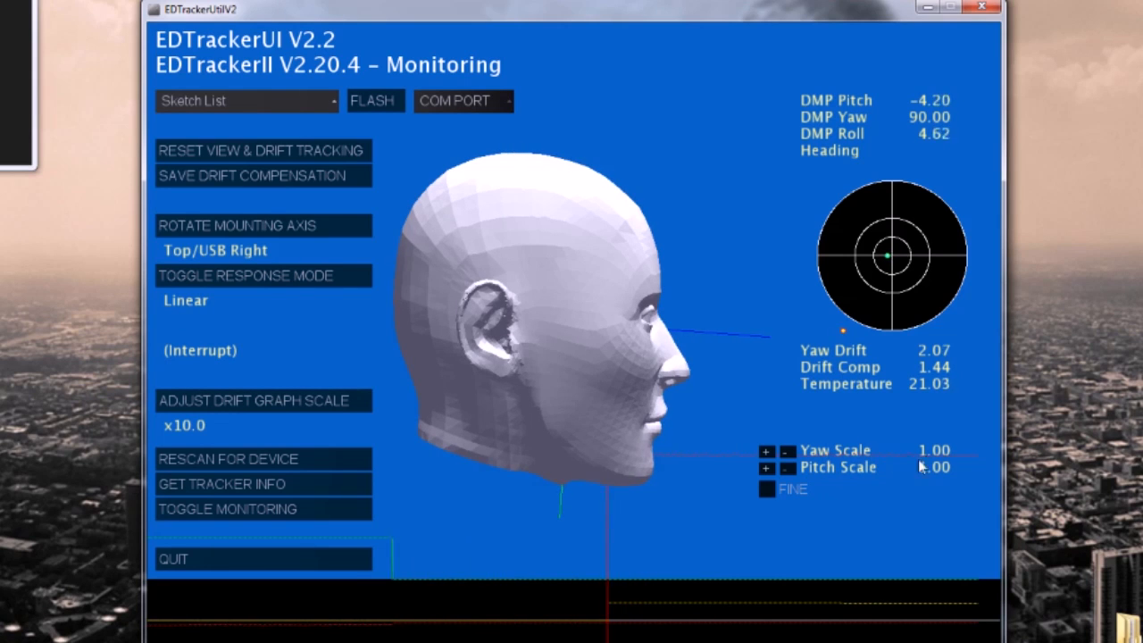
Raise the tracker's yaw scale from 1.00 to 4.00 while pitch scale stays at 1.00
click(765, 450)
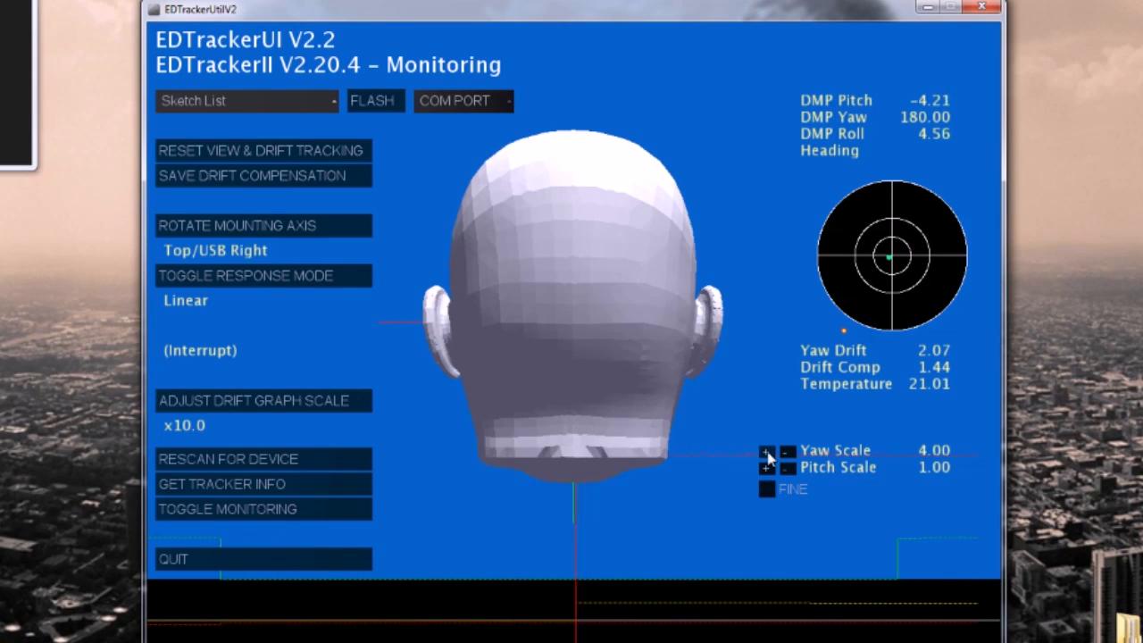